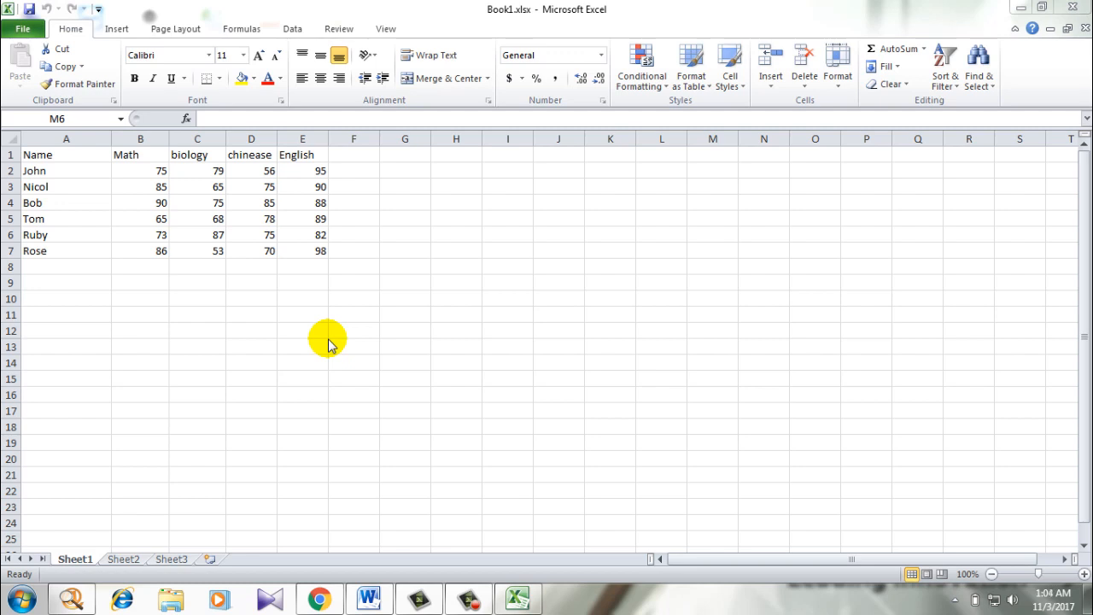
pyautogui.moveTo(324, 341)
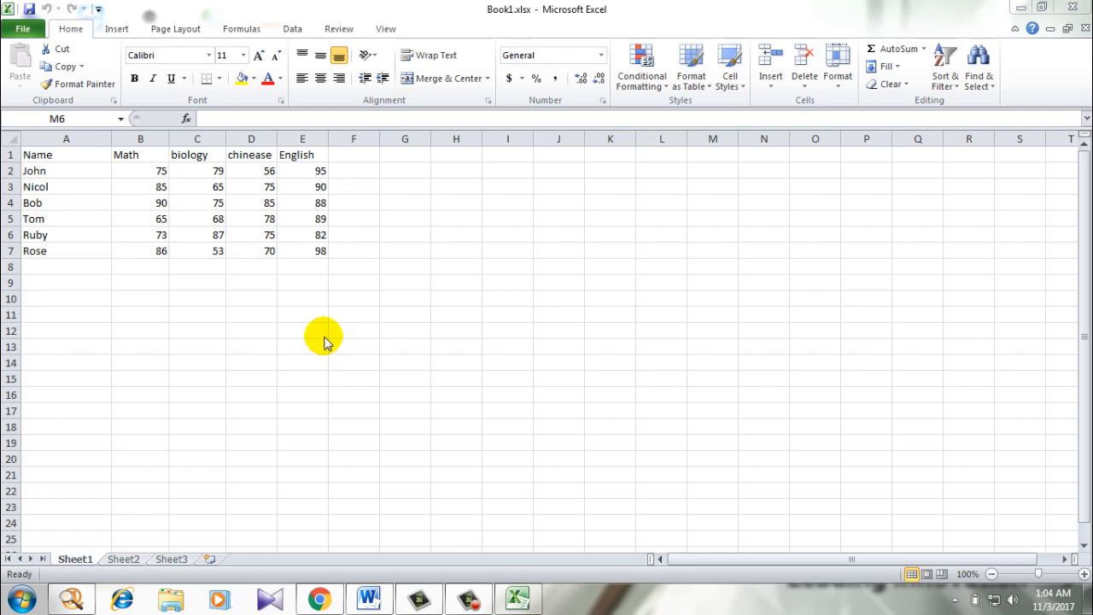
# Select the score table A1:E8 and open the Conditional Formatting dropdown.
pyautogui.click(302, 266)
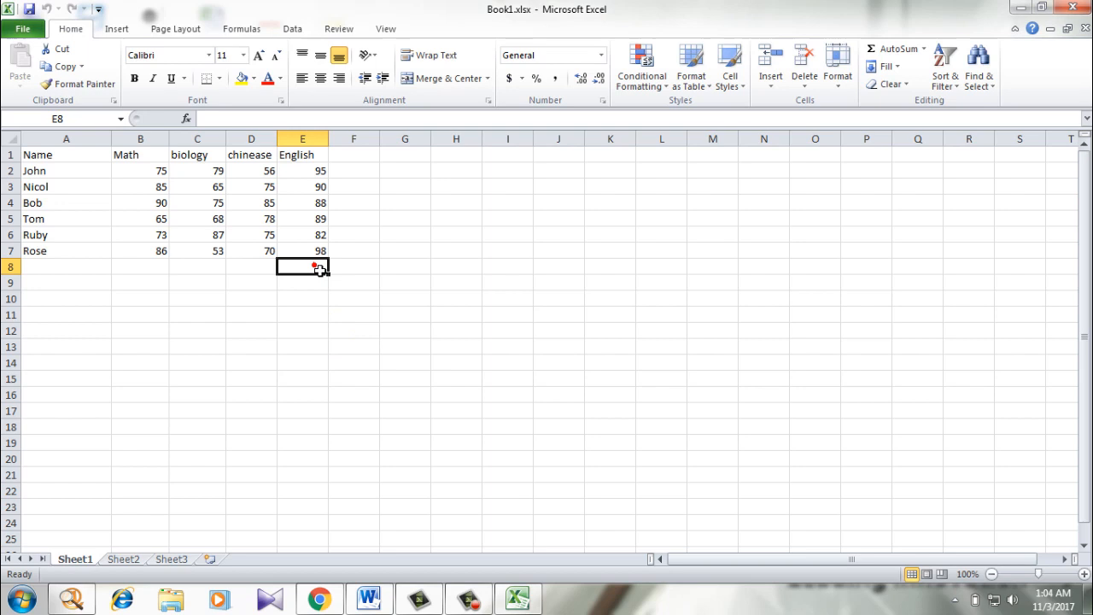
pyautogui.moveTo(352, 273)
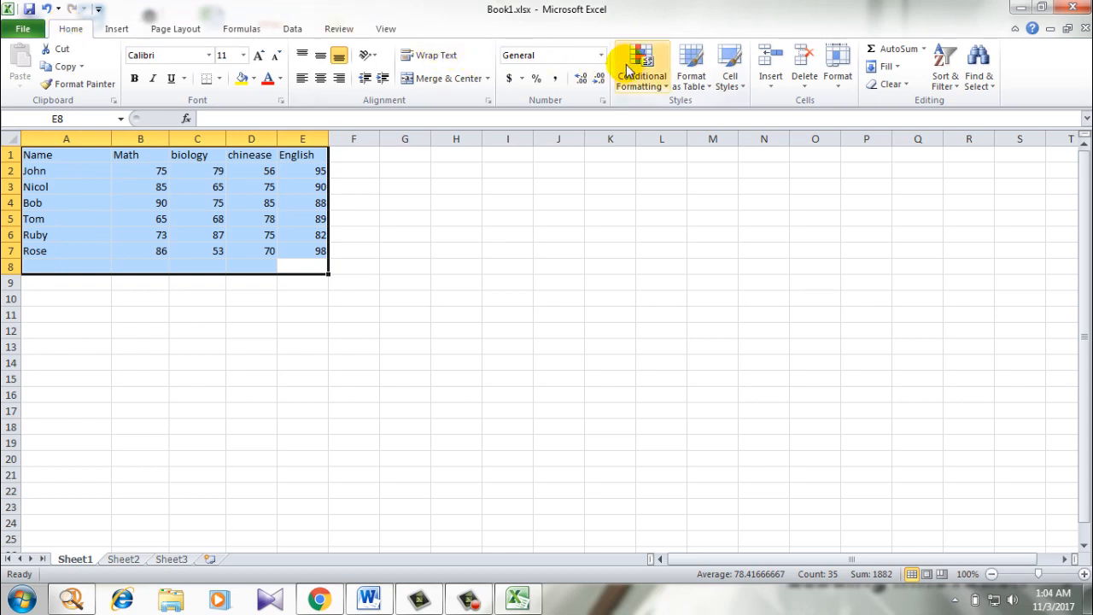
pyautogui.click(642, 68)
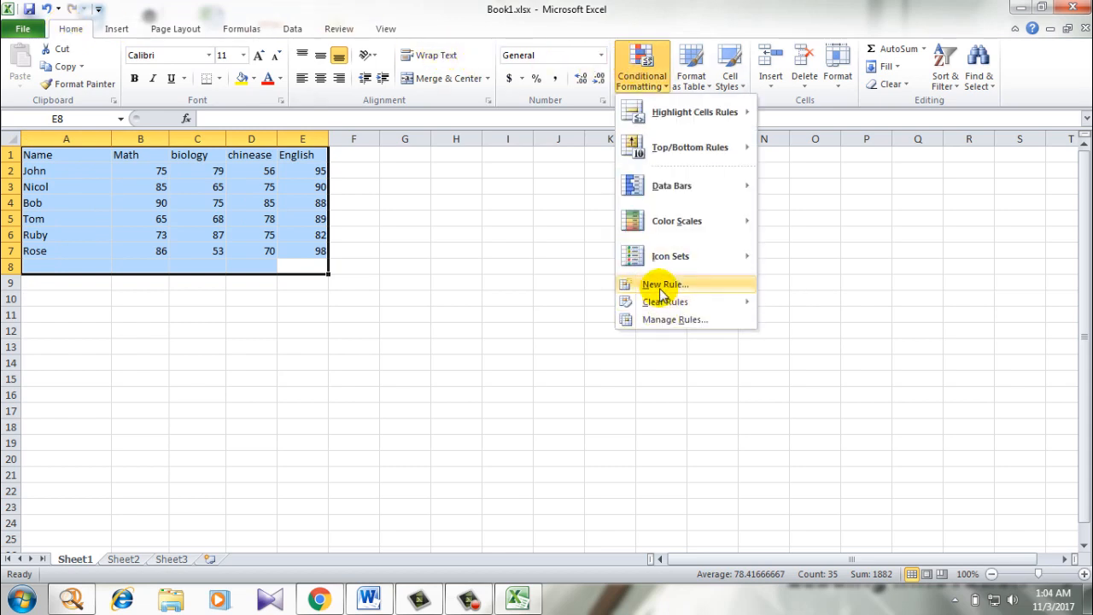
# Create a 'Format only cells that contain' rule for cell values between 100 and 90.
pyautogui.click(664, 283)
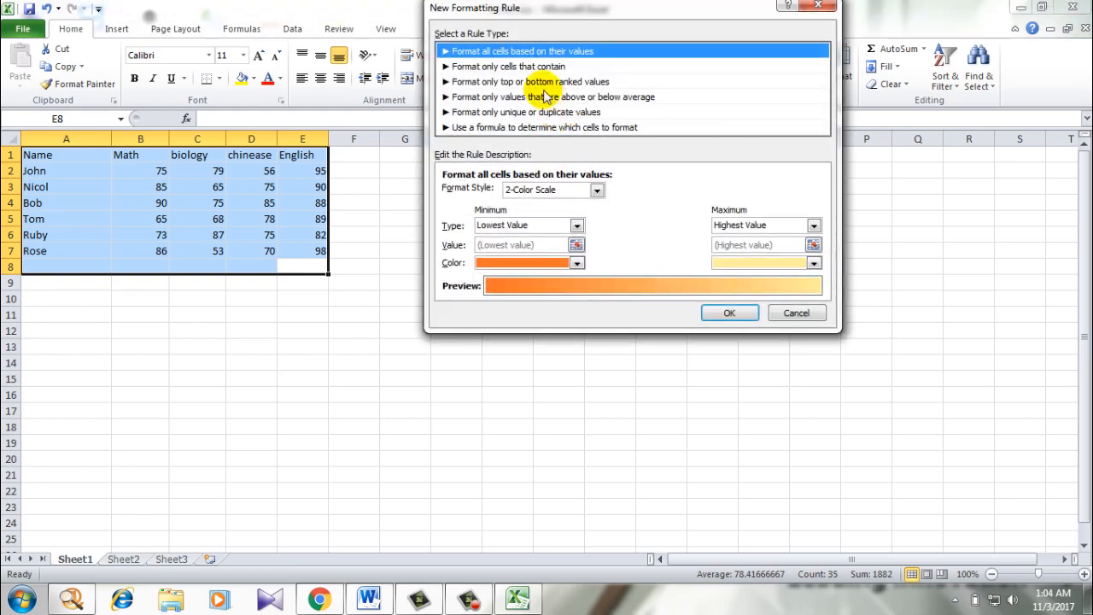
pyautogui.moveTo(466, 66)
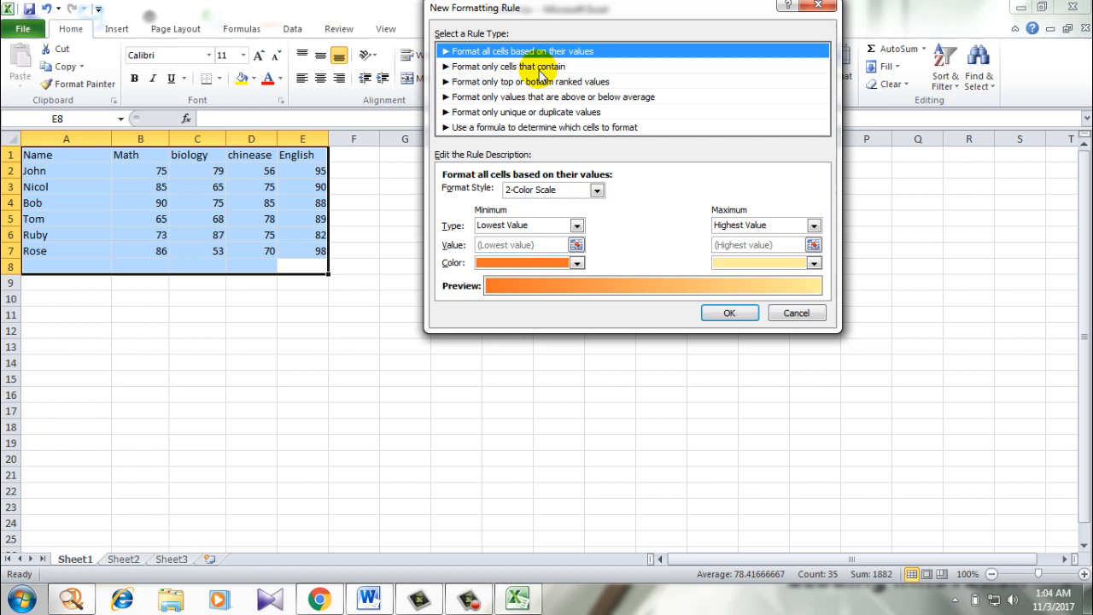
pyautogui.click(507, 66)
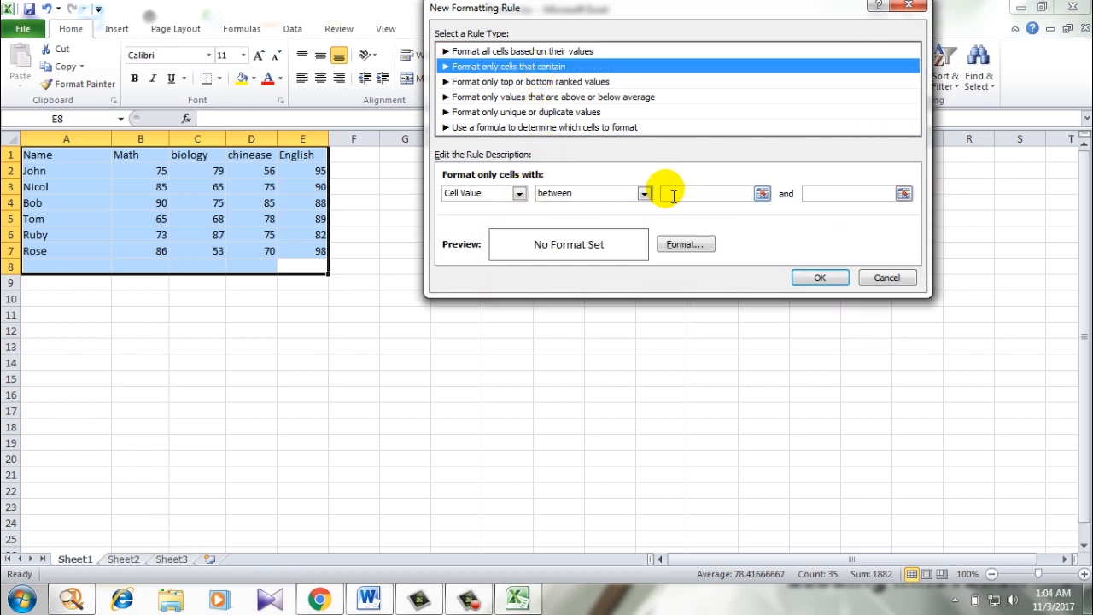
pyautogui.write('100')
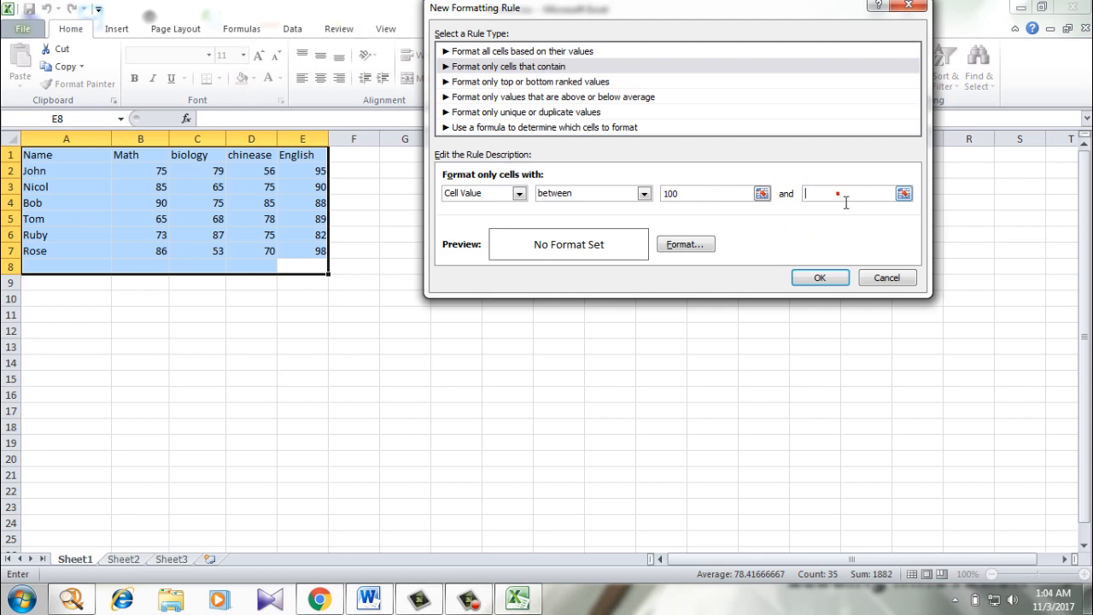
pyautogui.write('90')
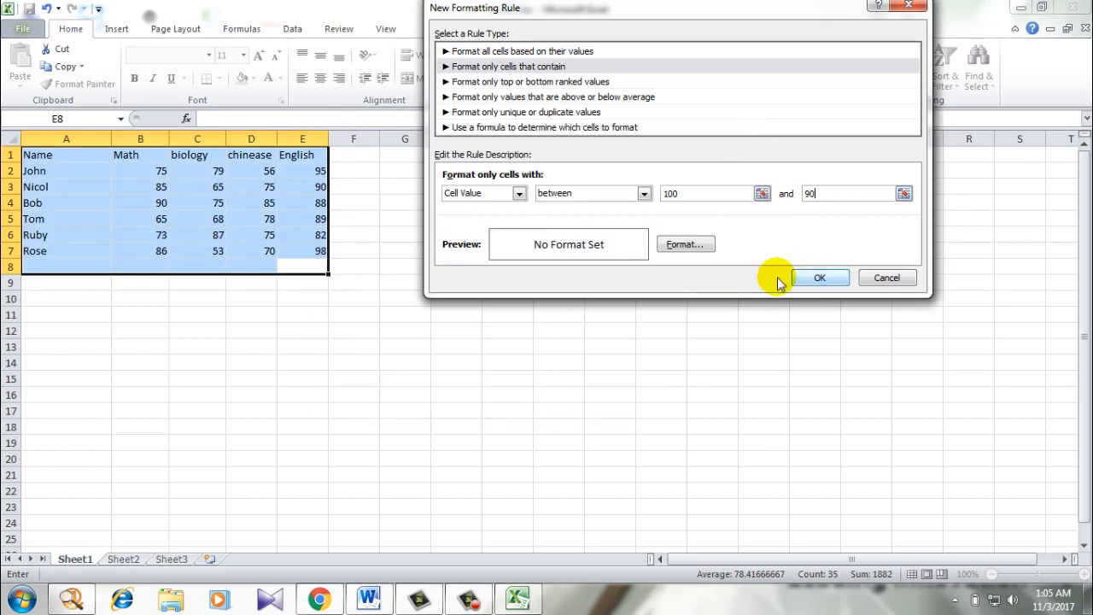
# Set the rule's format to a yellow background fill.
pyautogui.click(686, 244)
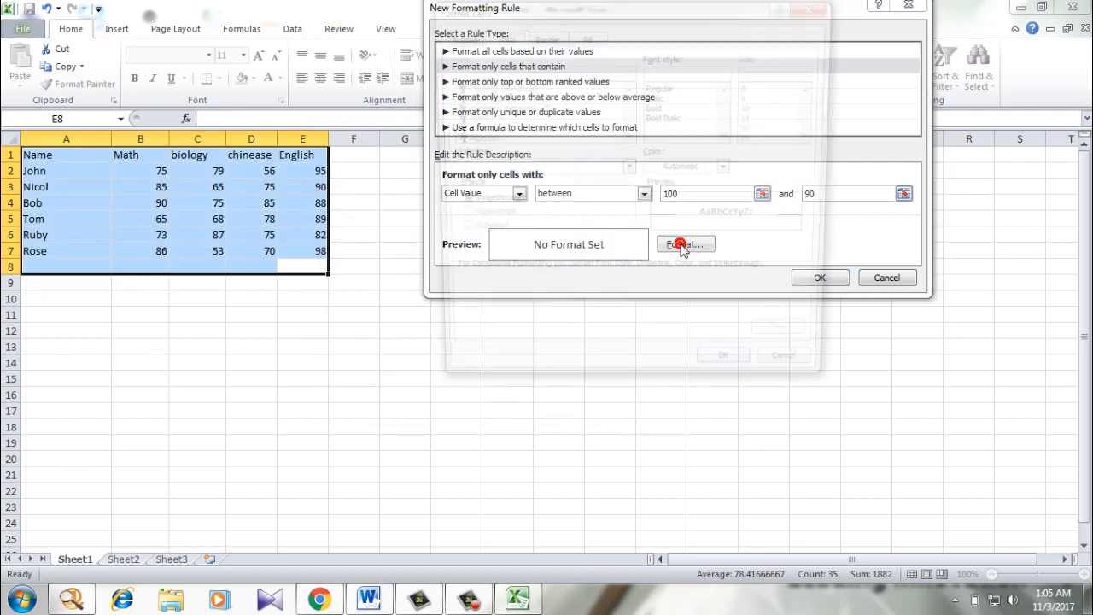
pyautogui.click(683, 244)
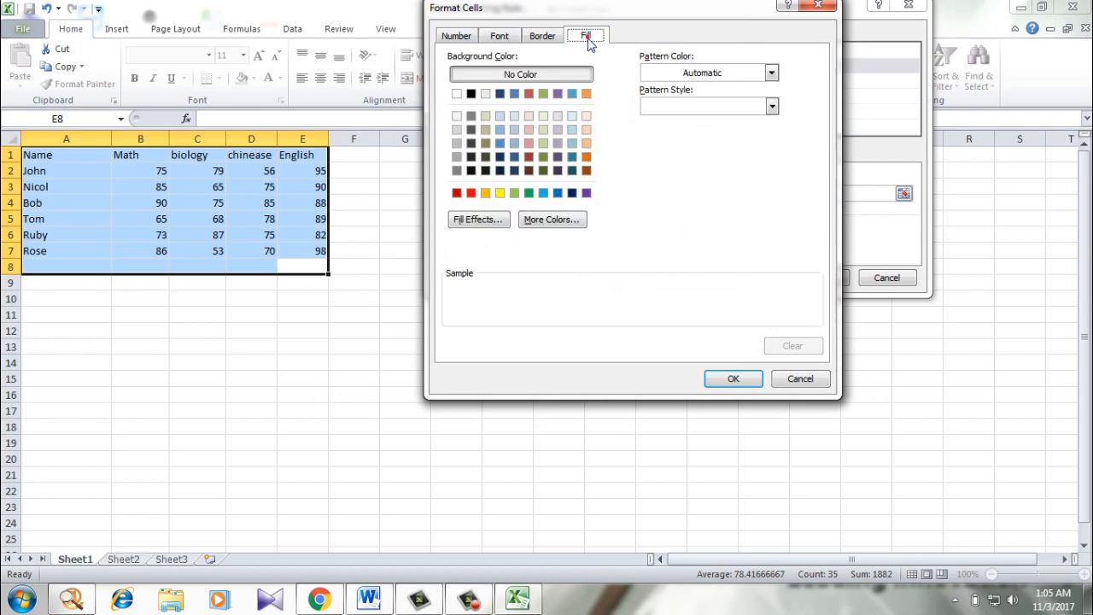
pyautogui.click(500, 192)
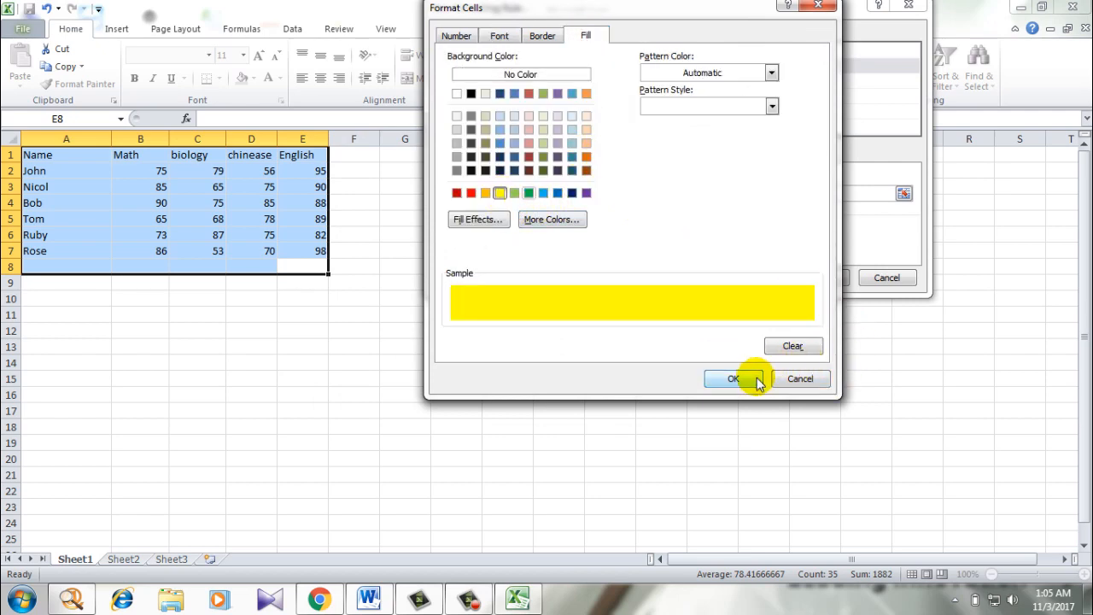
pyautogui.click(733, 378)
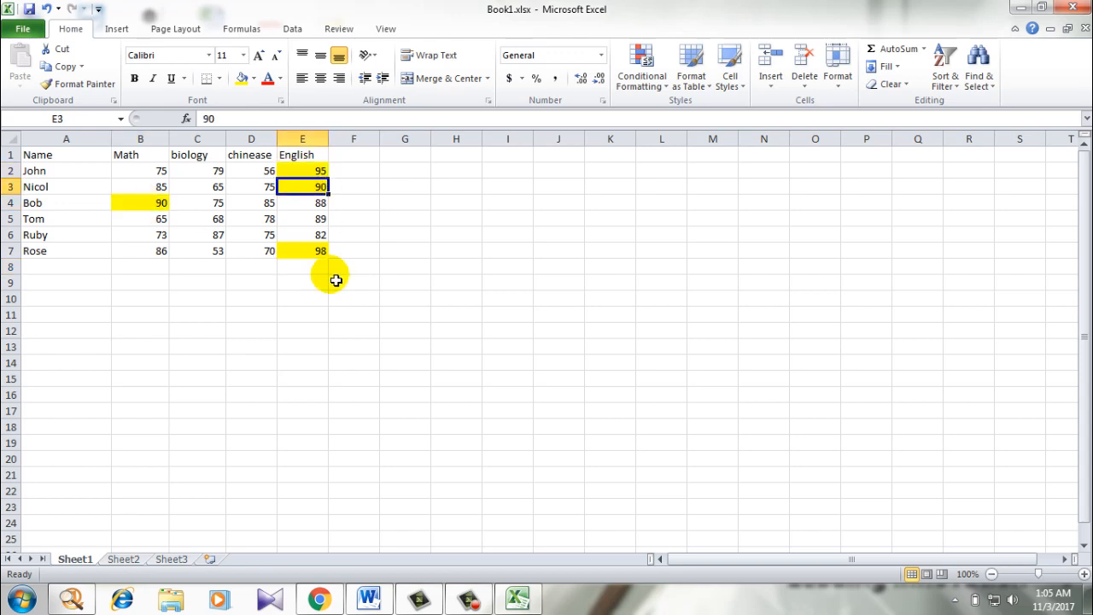
# Check the highlighted English scores 95 and 98 against the rule.
pyautogui.click(303, 170)
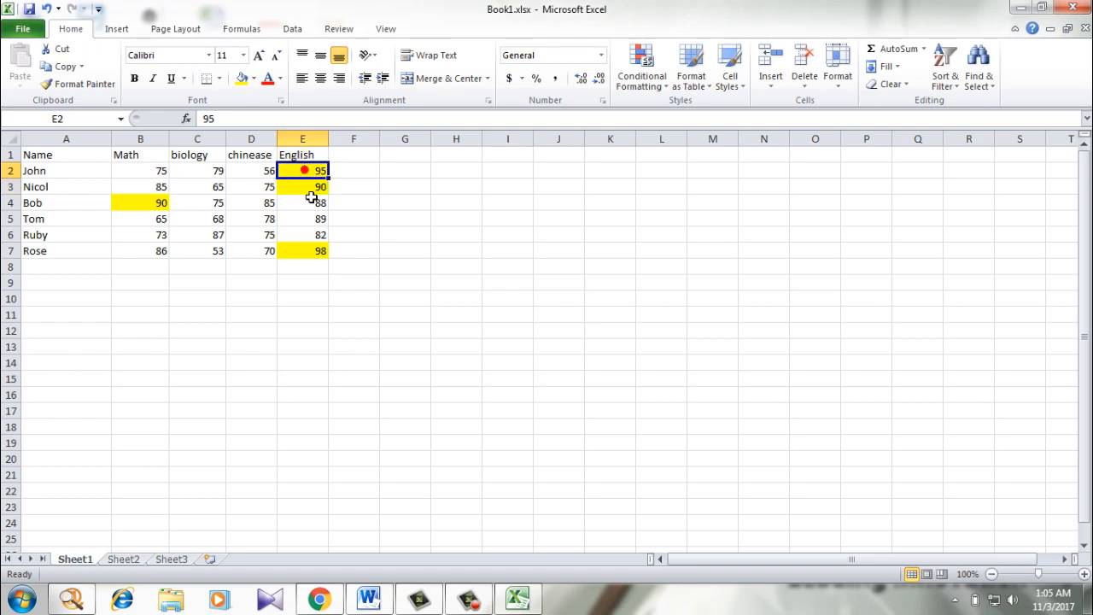
pyautogui.click(302, 251)
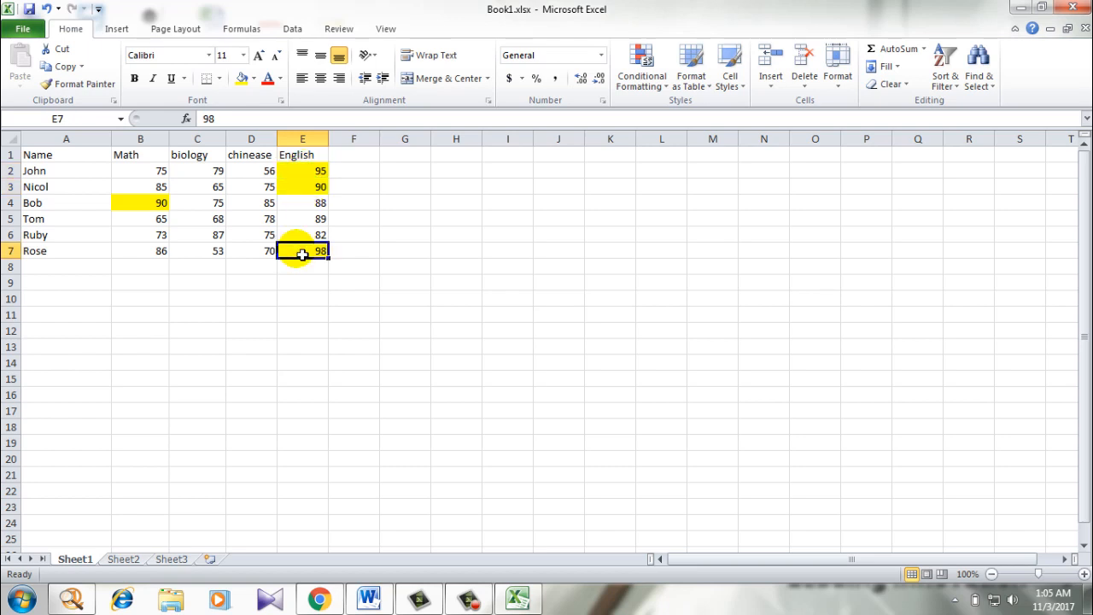